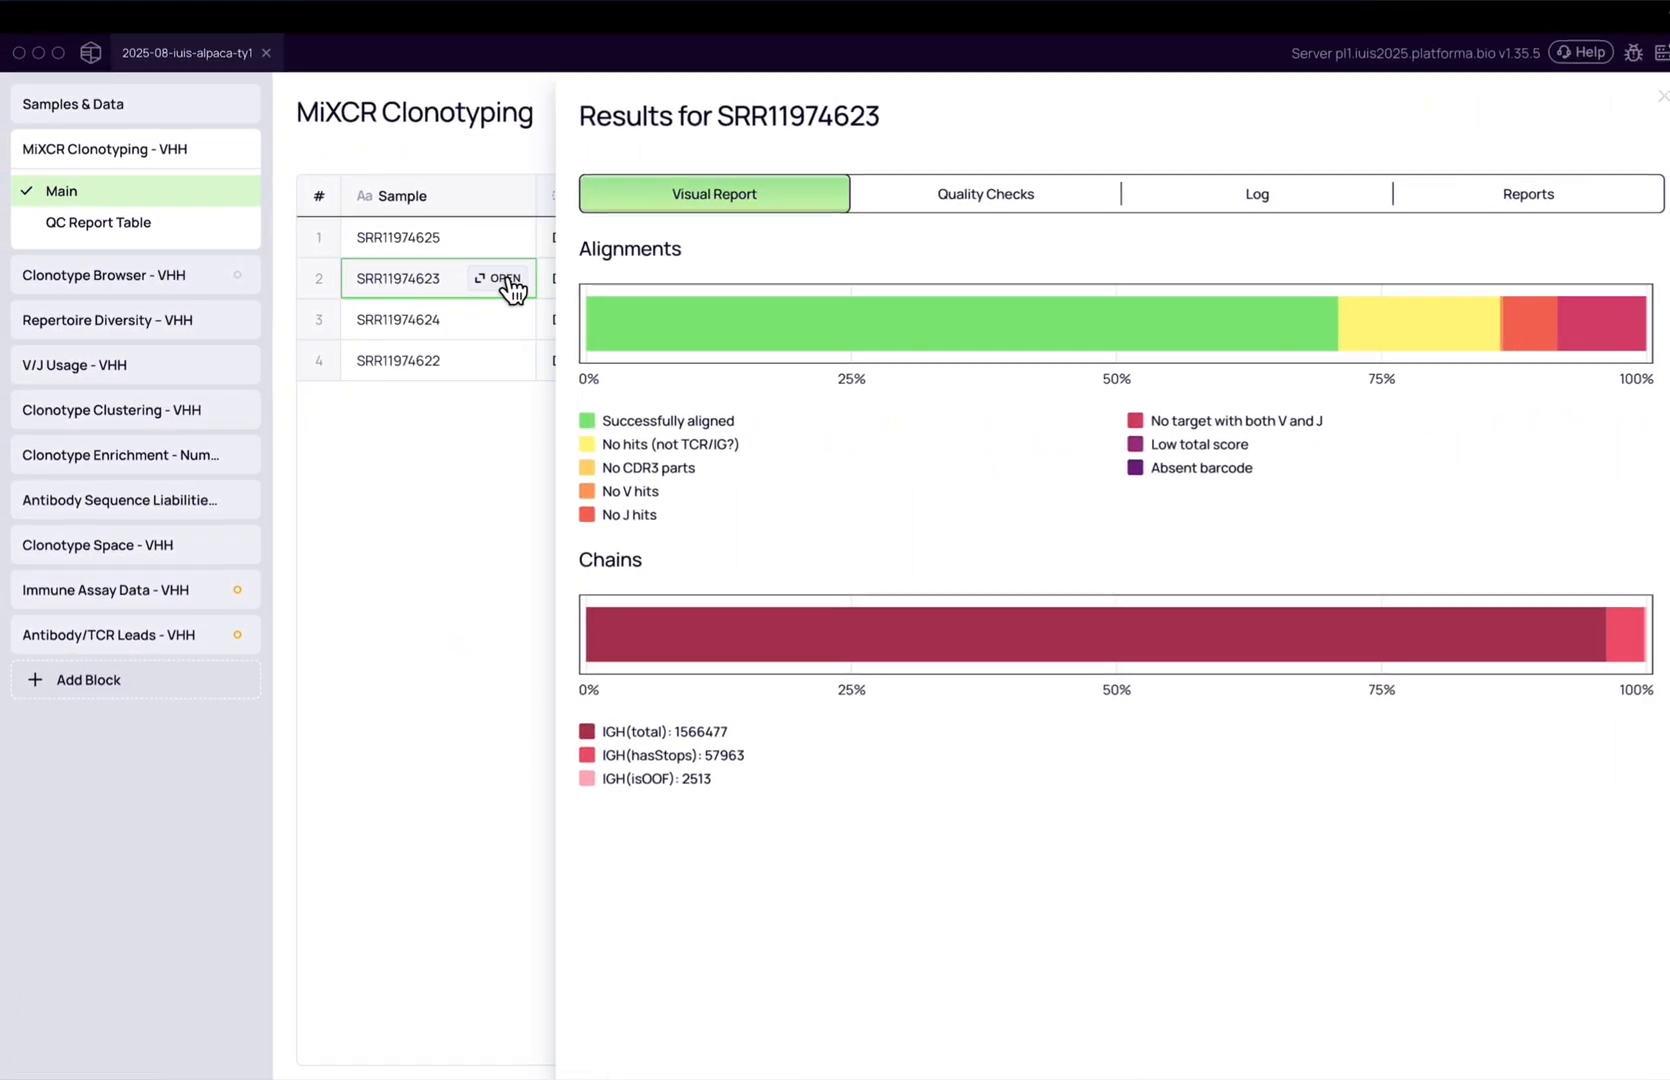
Step: Review Quality Checks for sample SRR11974623, then view the Clonotype Clustering - VHH block's 64,203 clusters
left_click(973, 194)
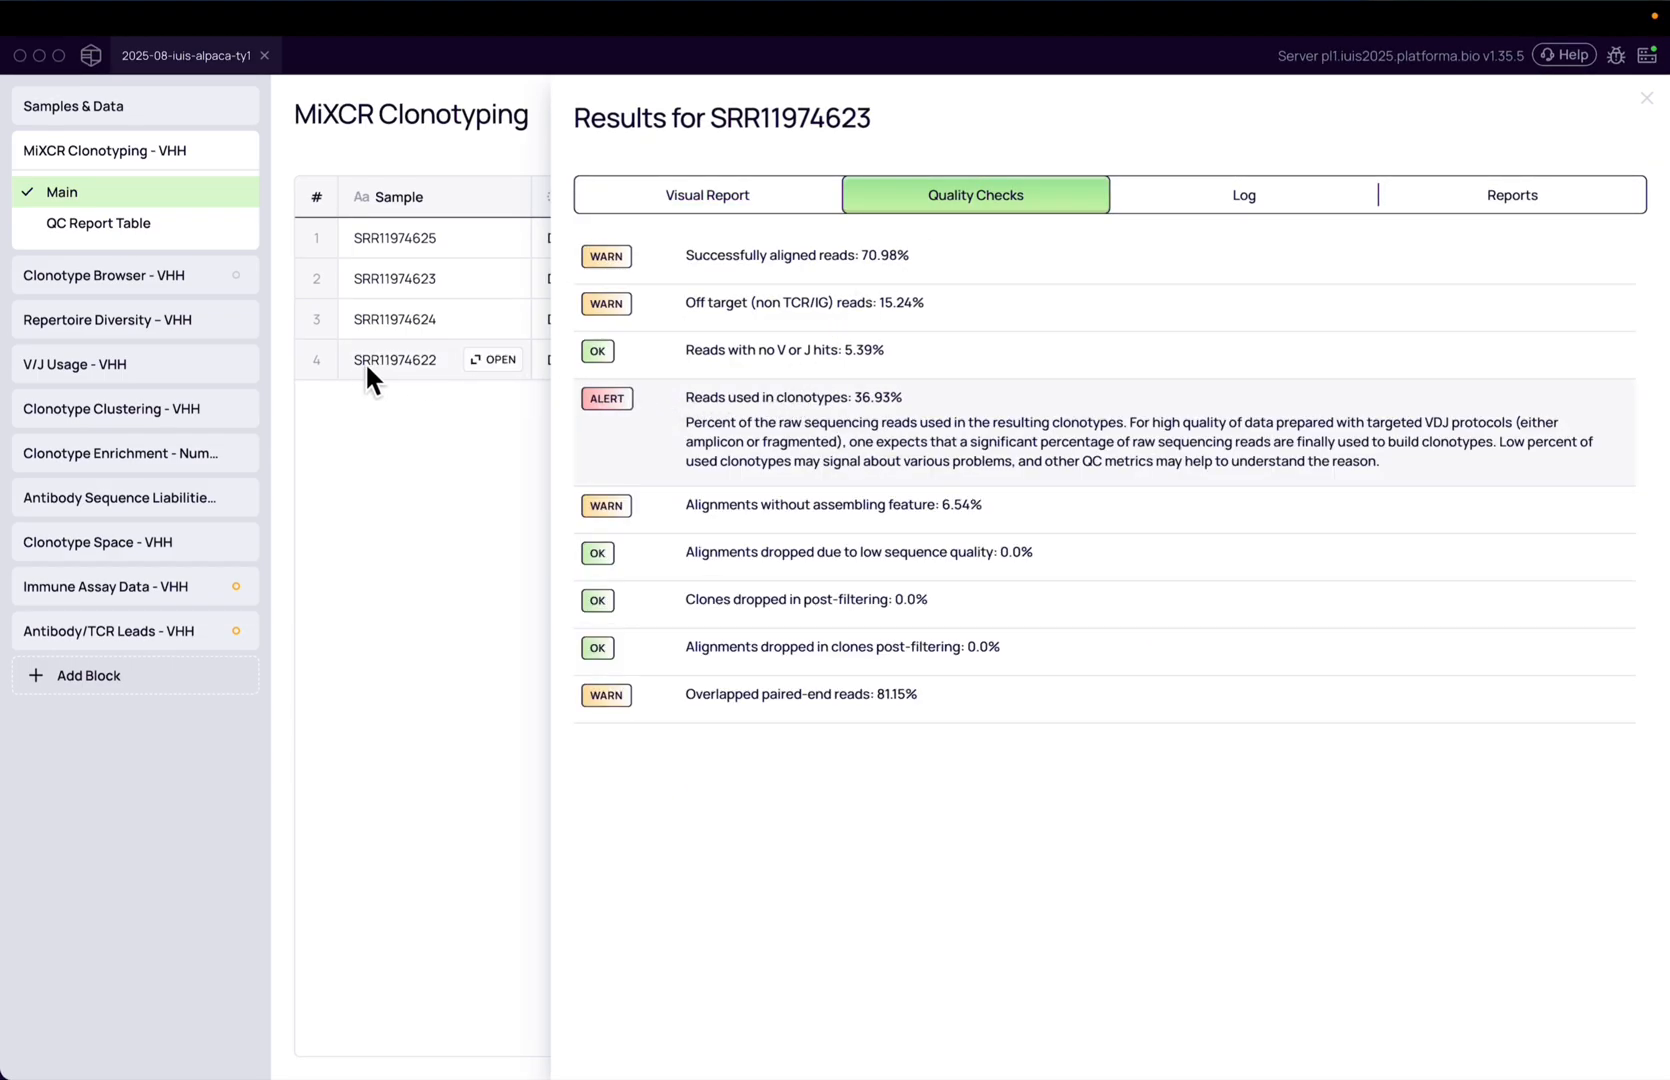
left_click(133, 408)
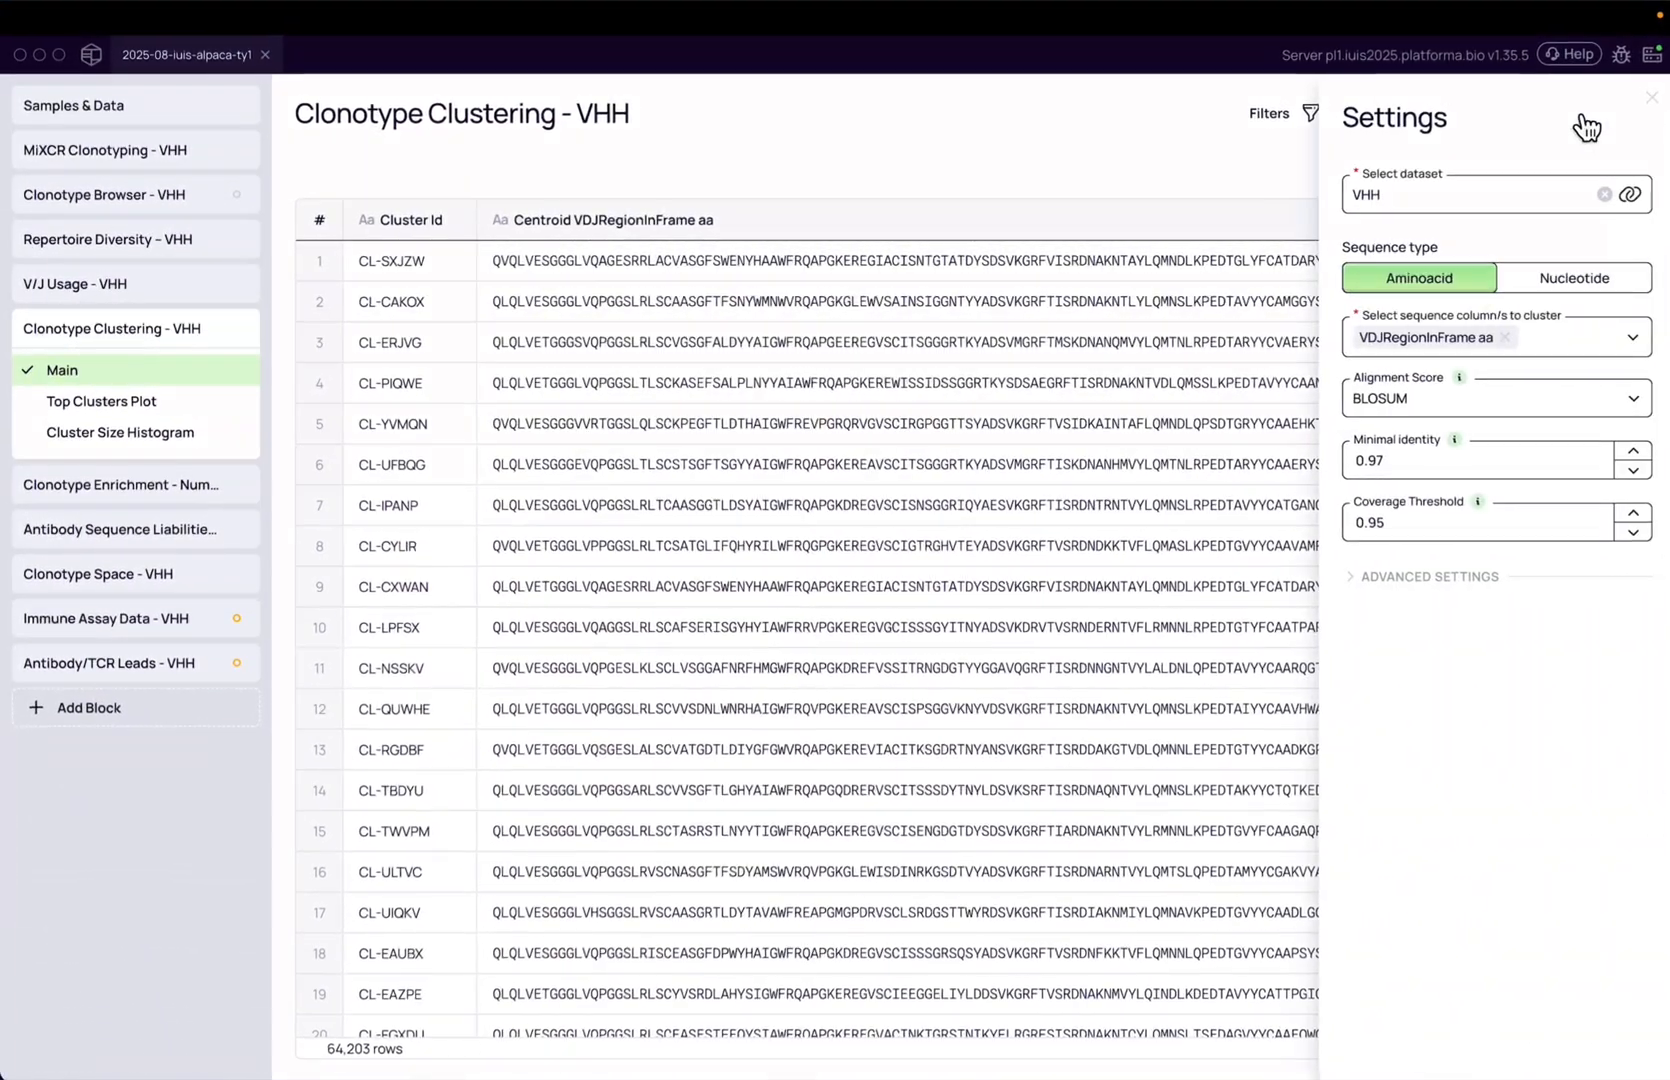
Step: Open the CL-CAKOX cluster alignment and colour it with the CDRs annotation scheme
left_click(1650, 98)
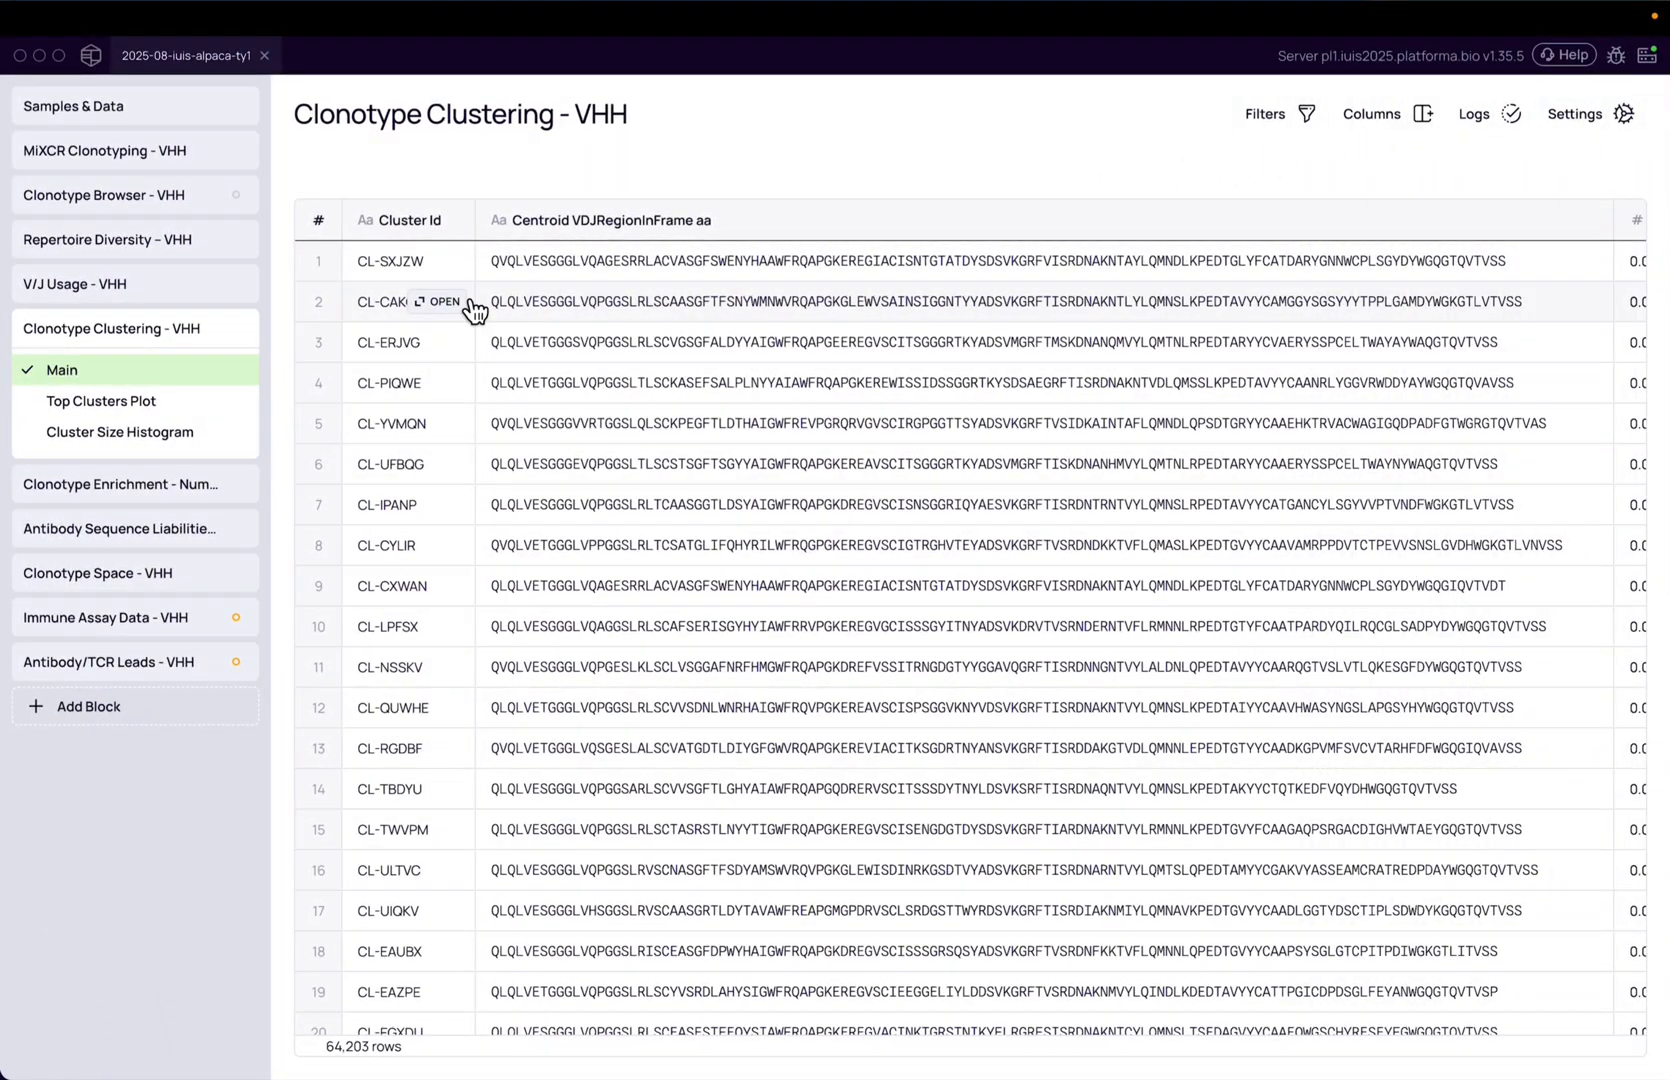
left_click(441, 301)
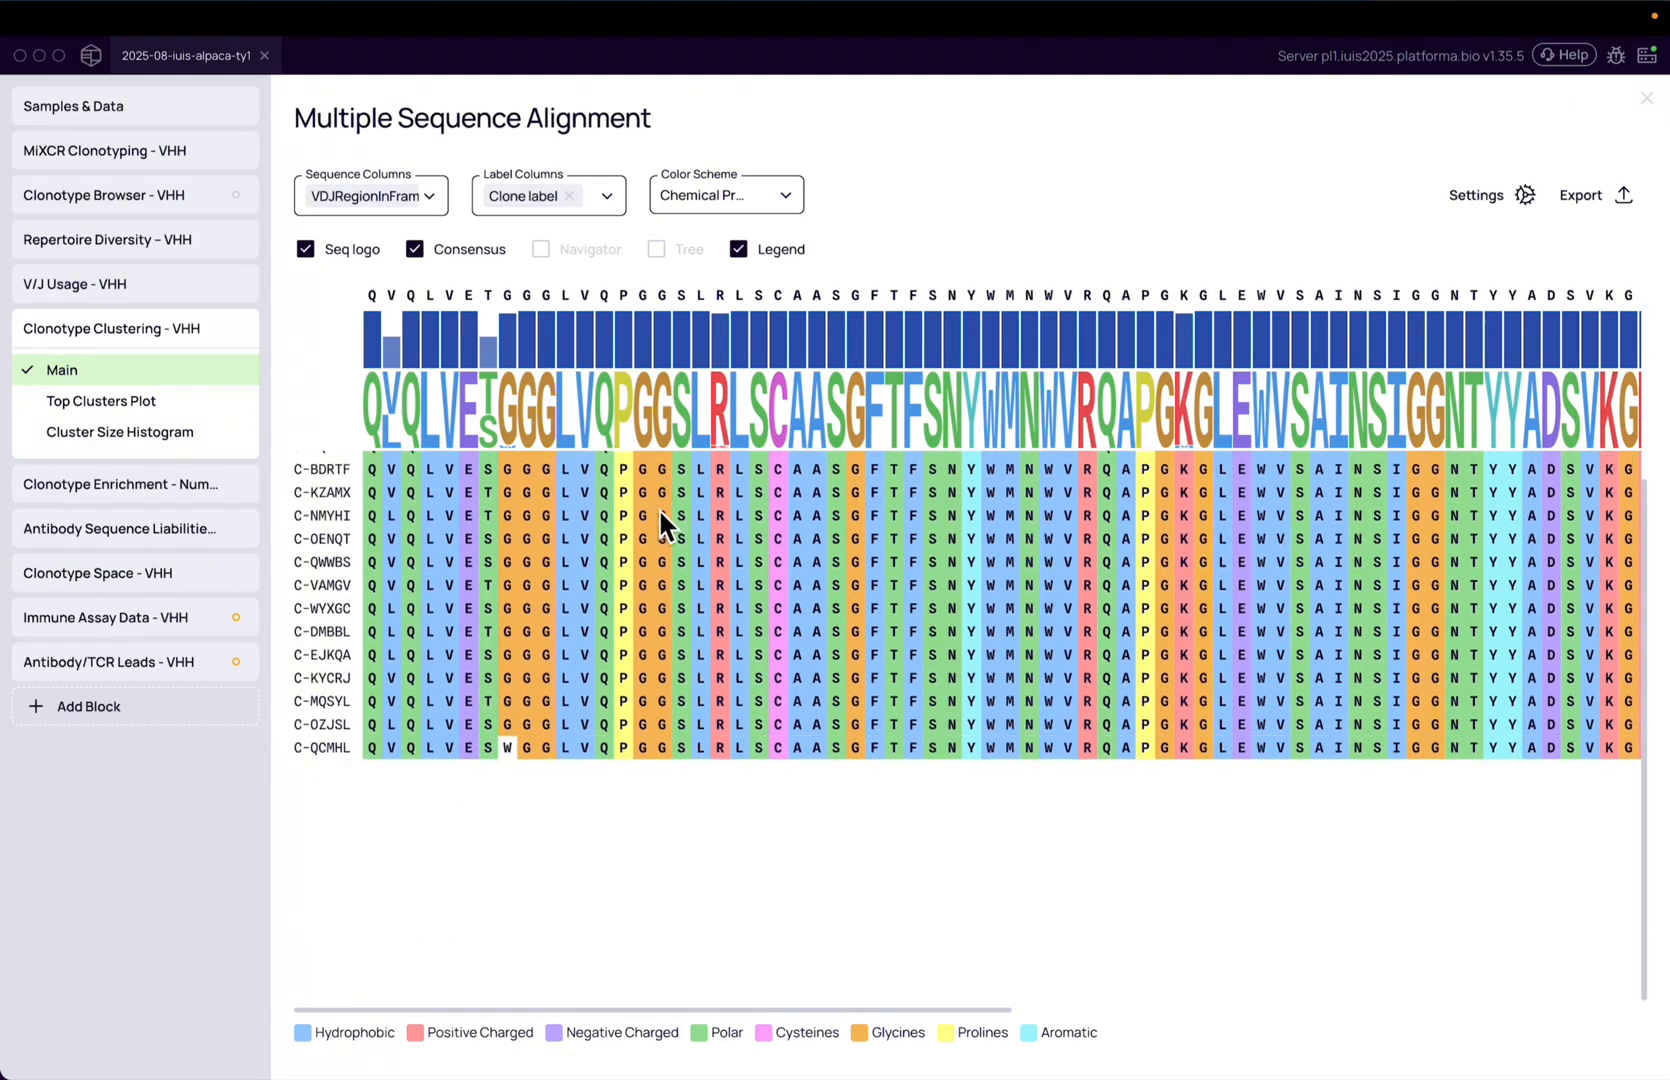
left_click(724, 195)
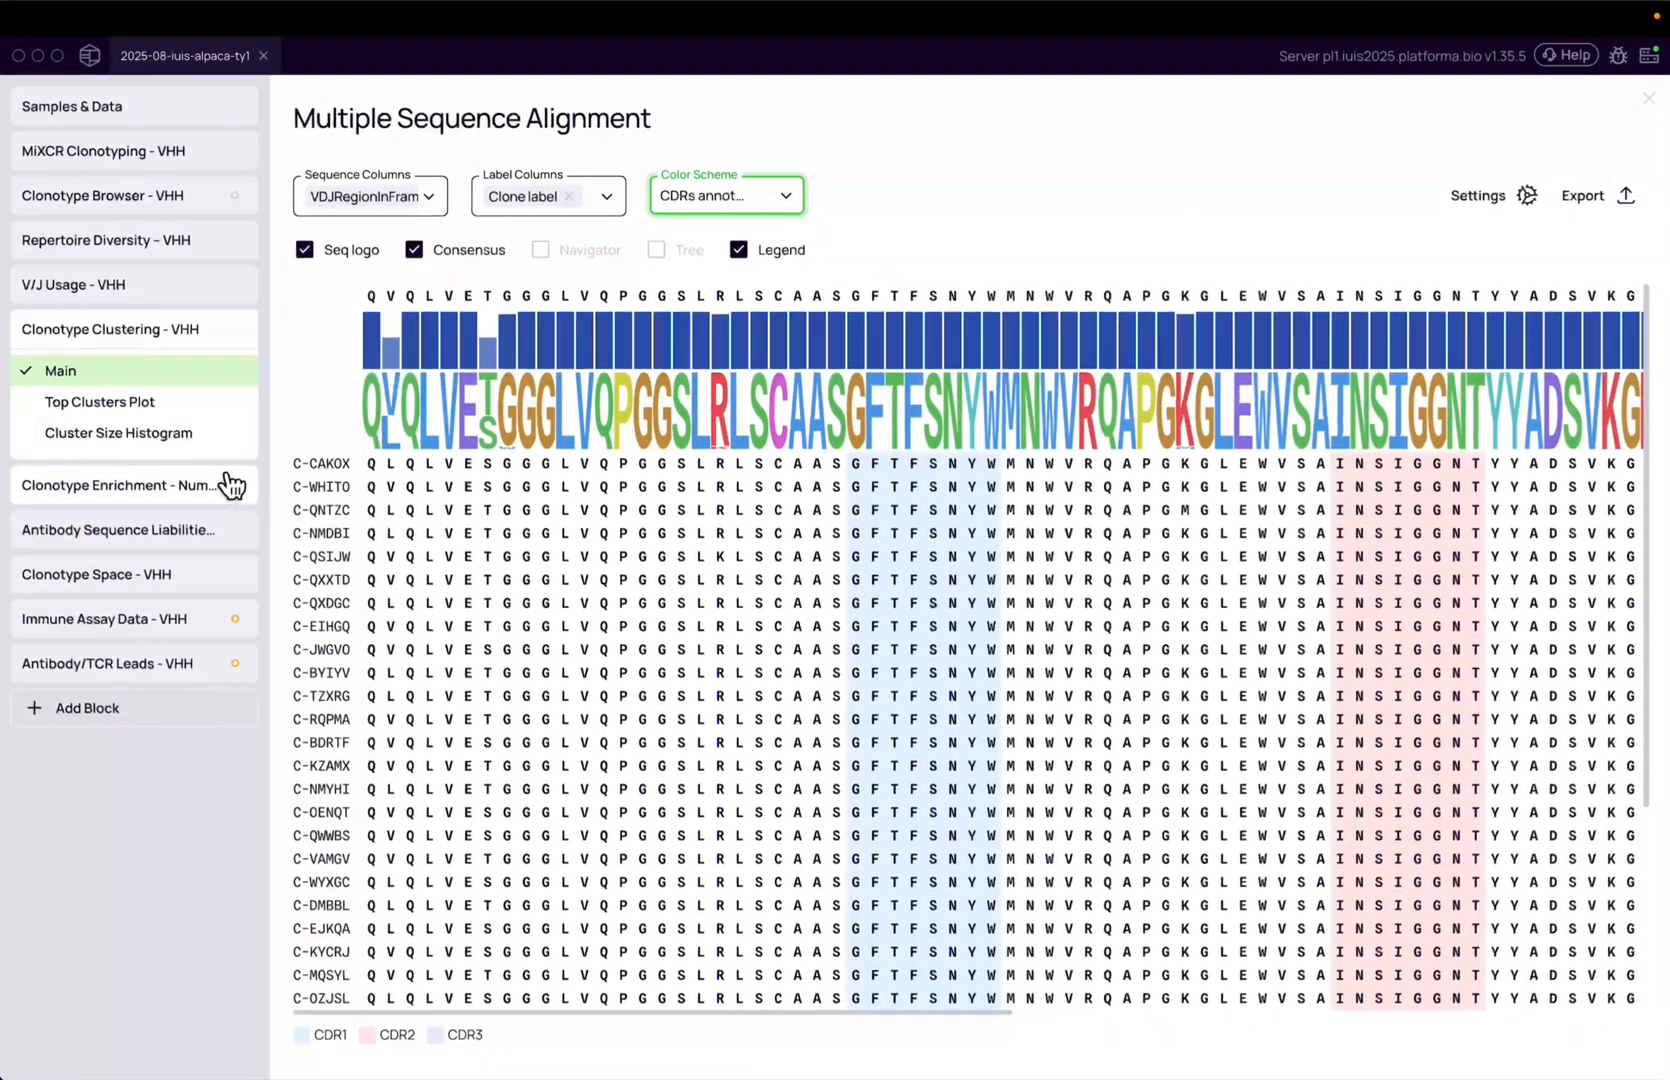
Step: View the enrichment Frequency plot and Clonotype Space UMAP, then the 100-clone Leads Main table
left_click(110, 476)
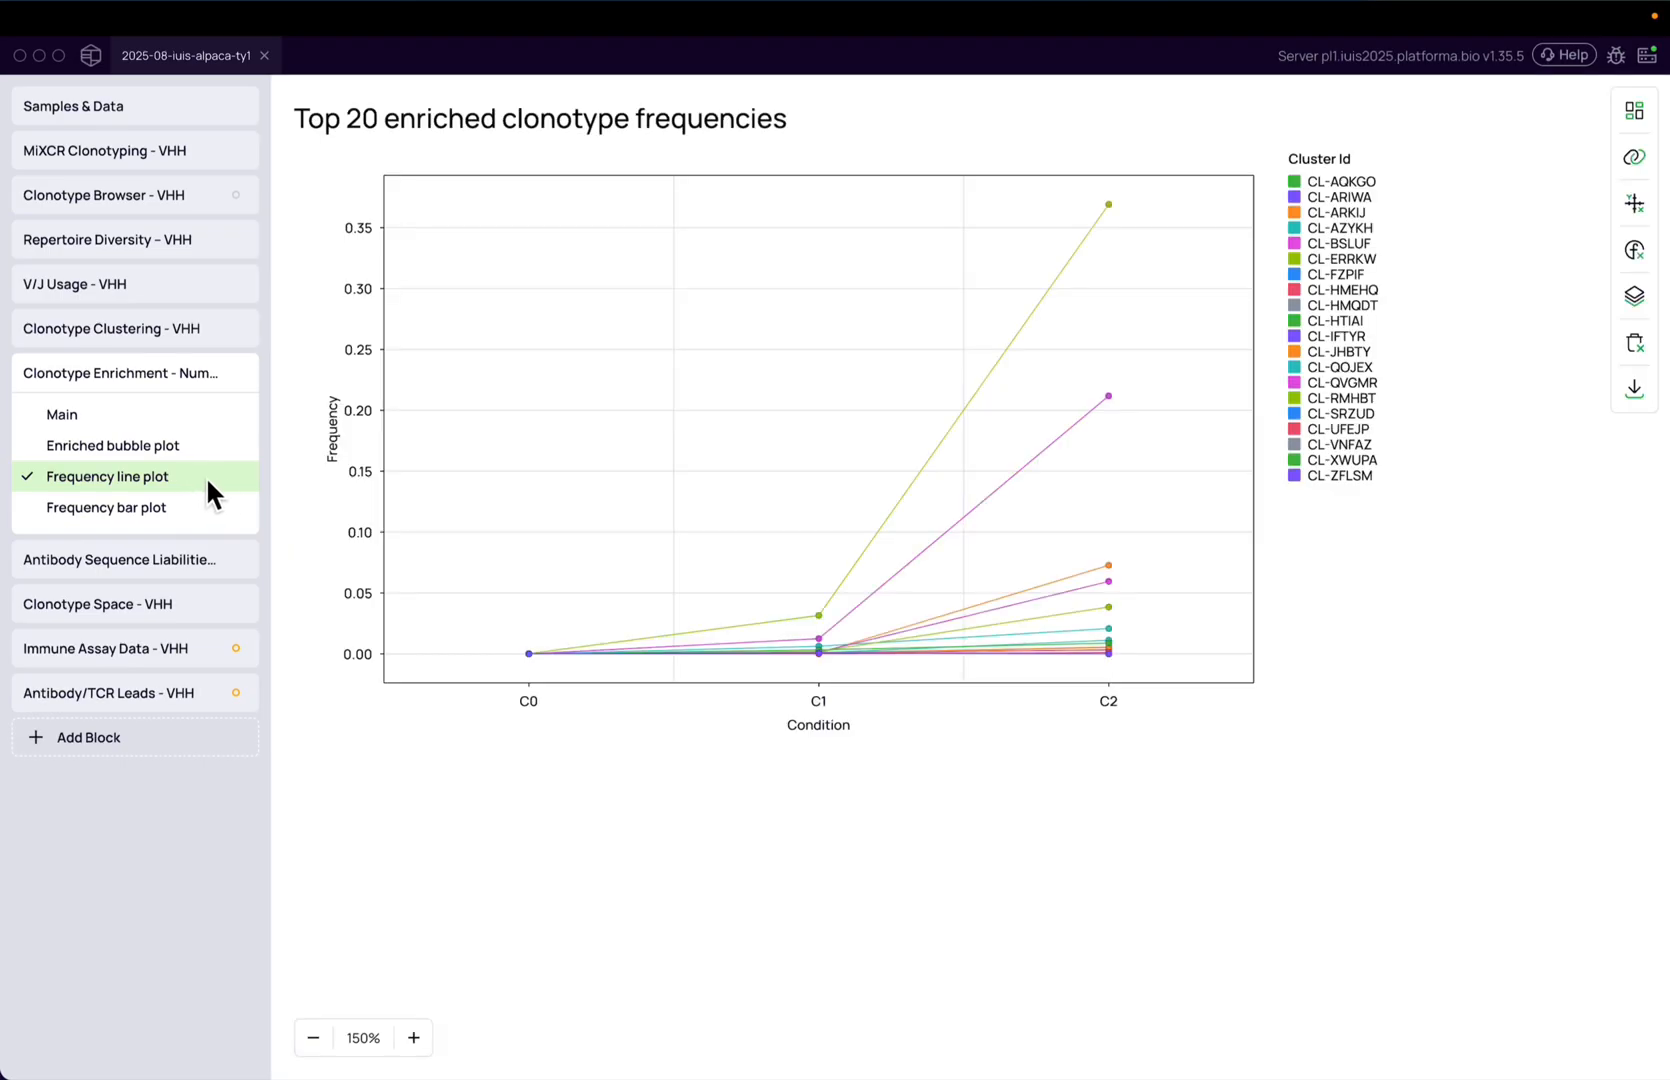
mouse_move(482, 520)
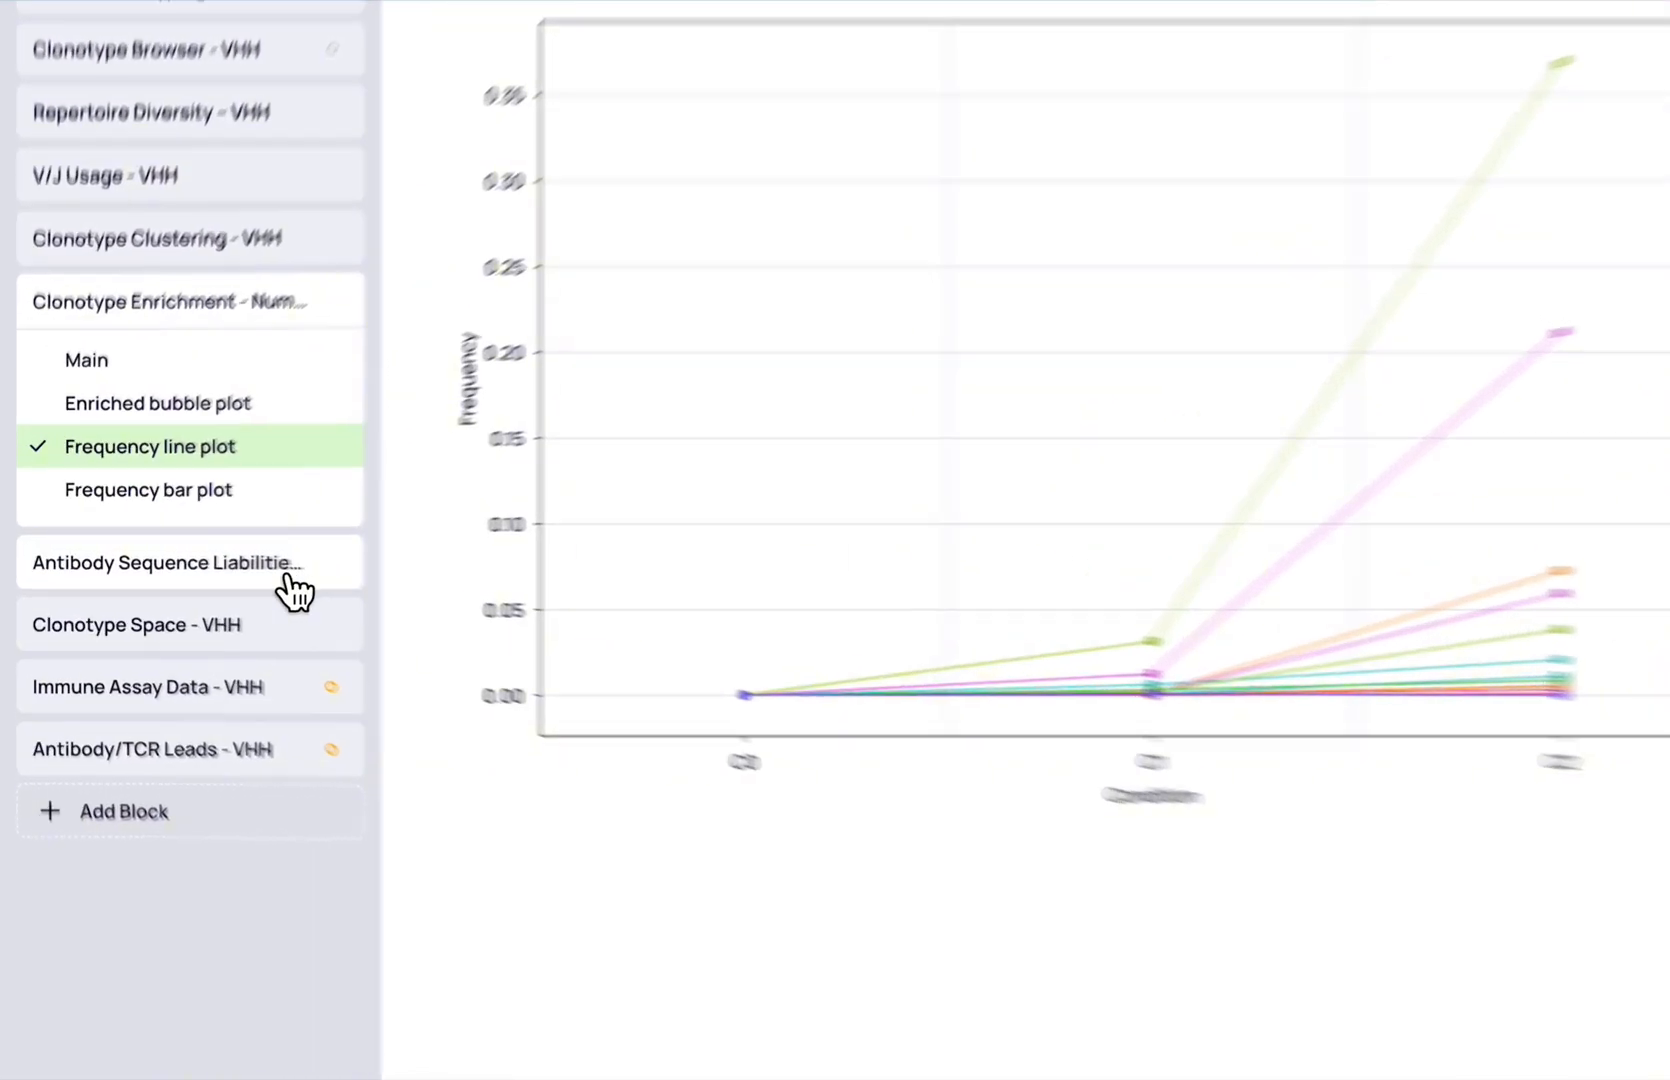
left_click(189, 562)
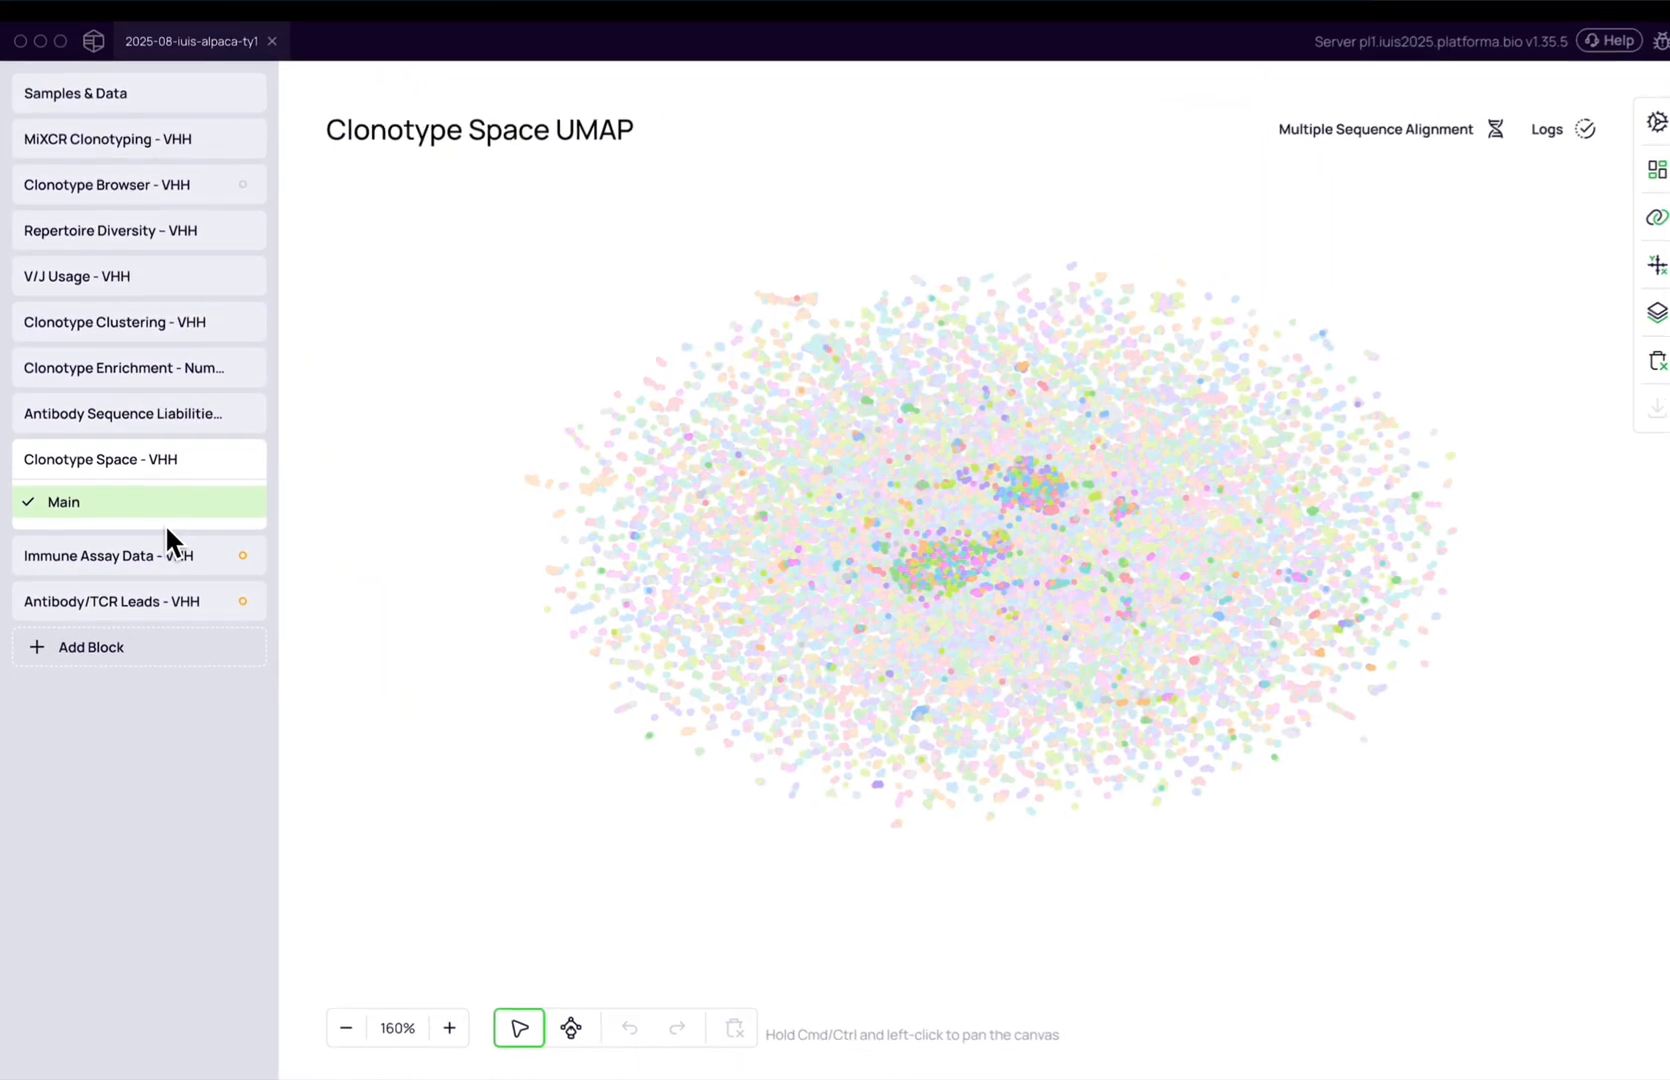
left_click(138, 601)
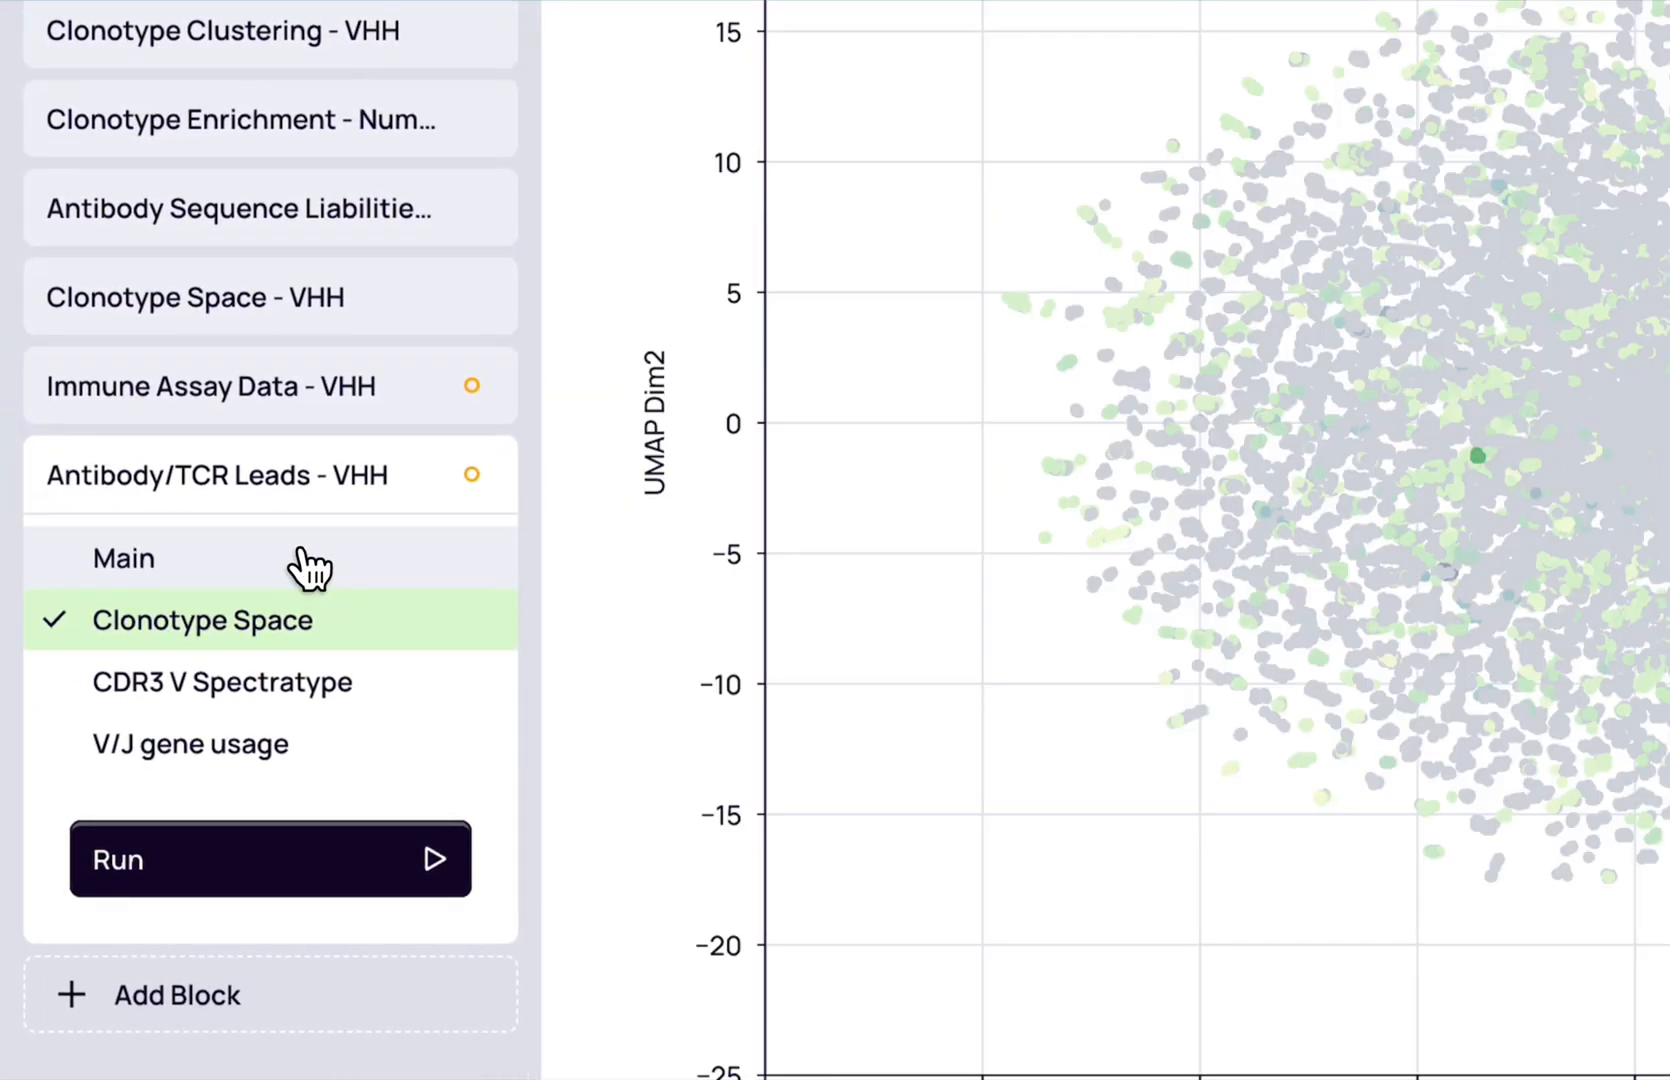
left_click(124, 558)
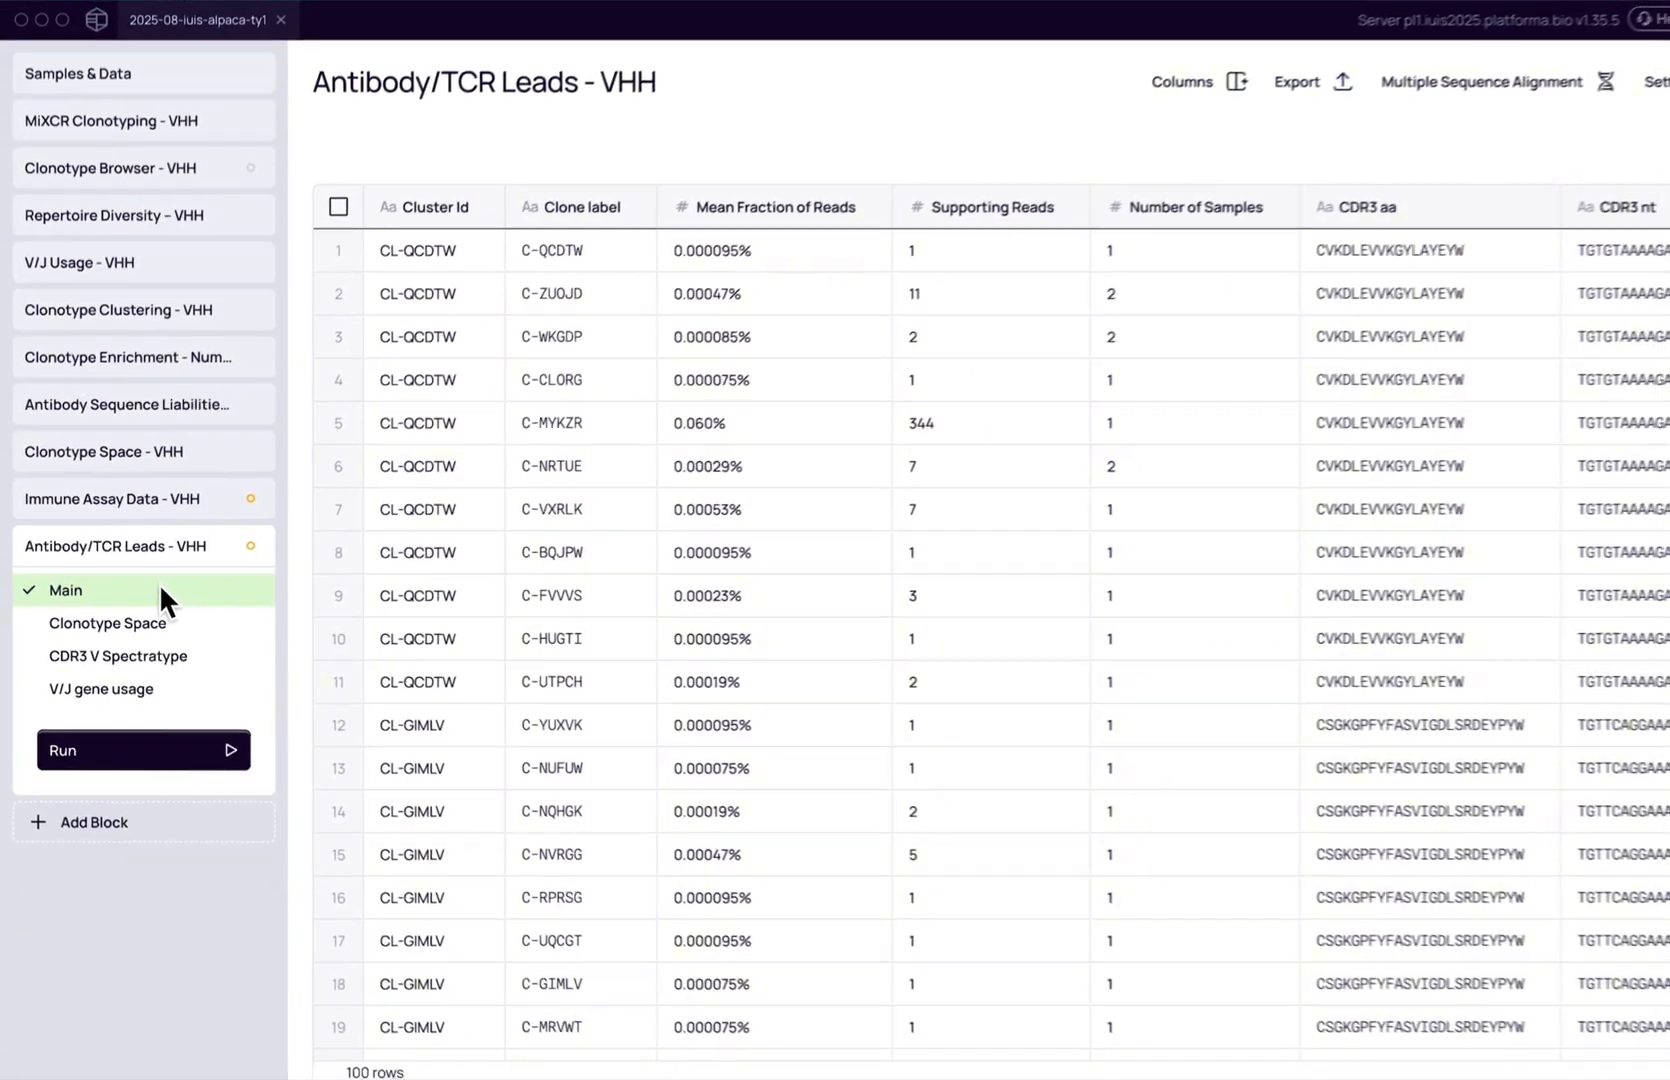
Step: Check the lead filters, then zoom into the enriched leads on the leads Clonotype Space UMAP
left_click(1652, 81)
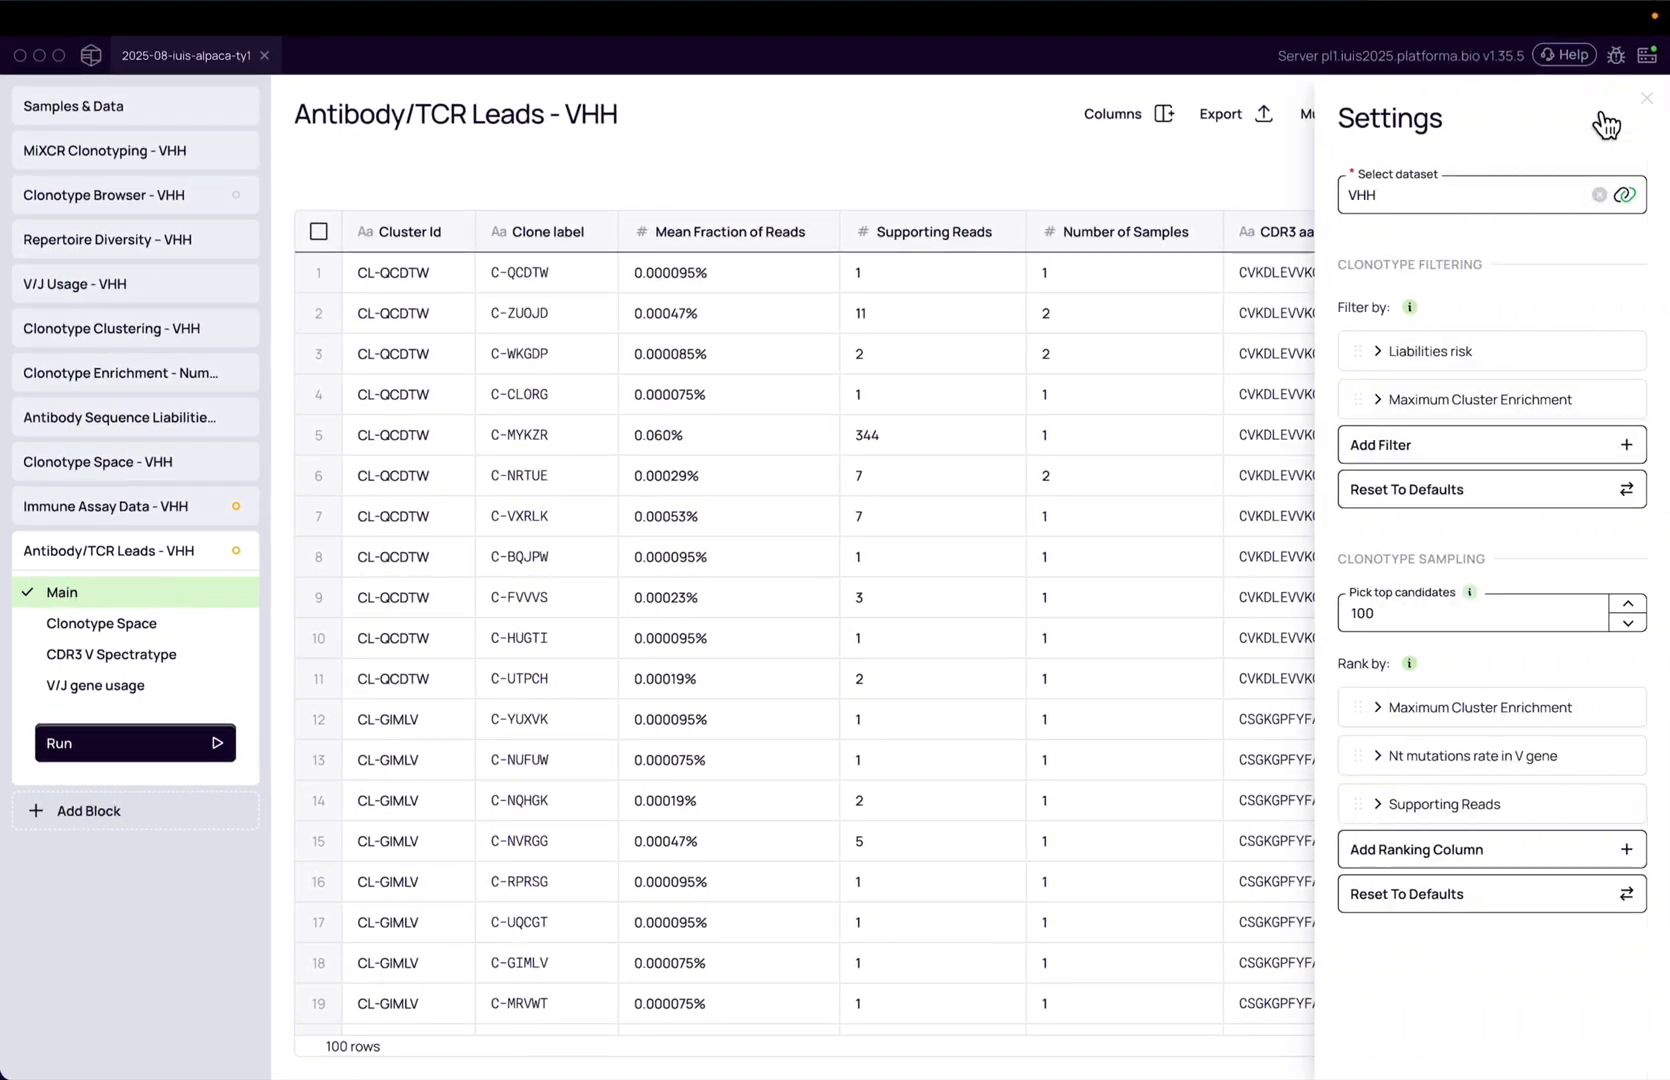
left_click(101, 623)
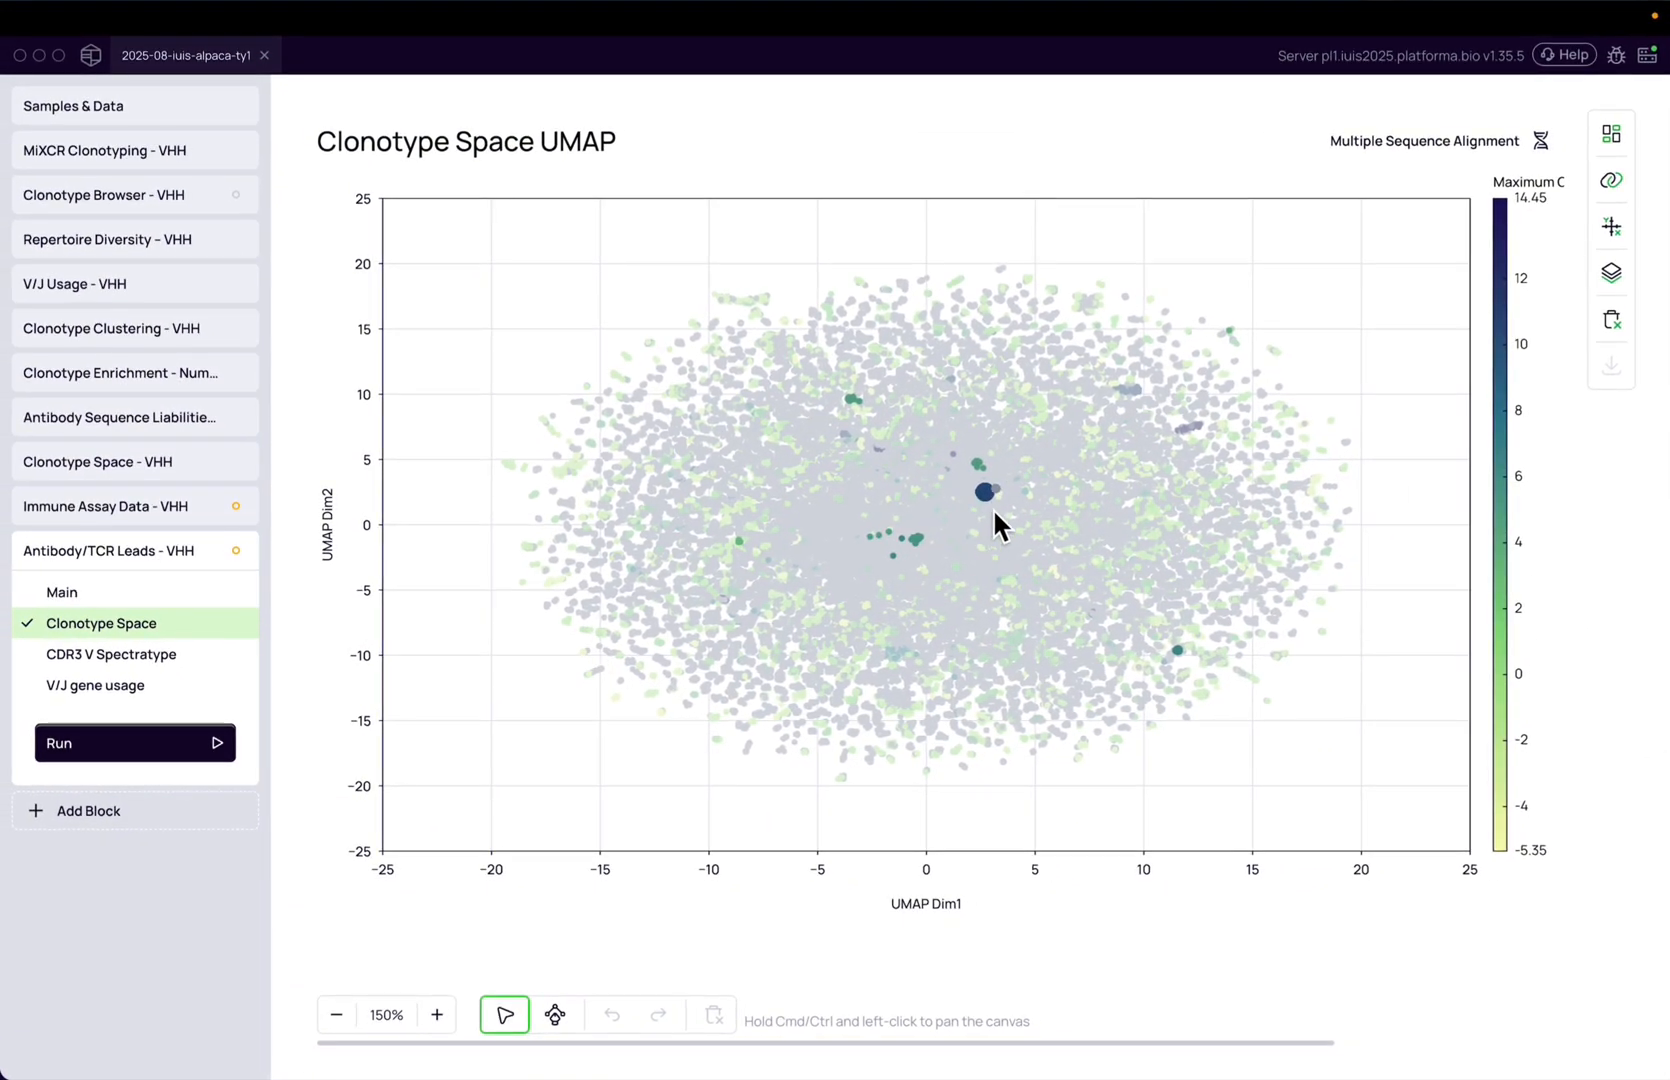
scroll("up", 3)
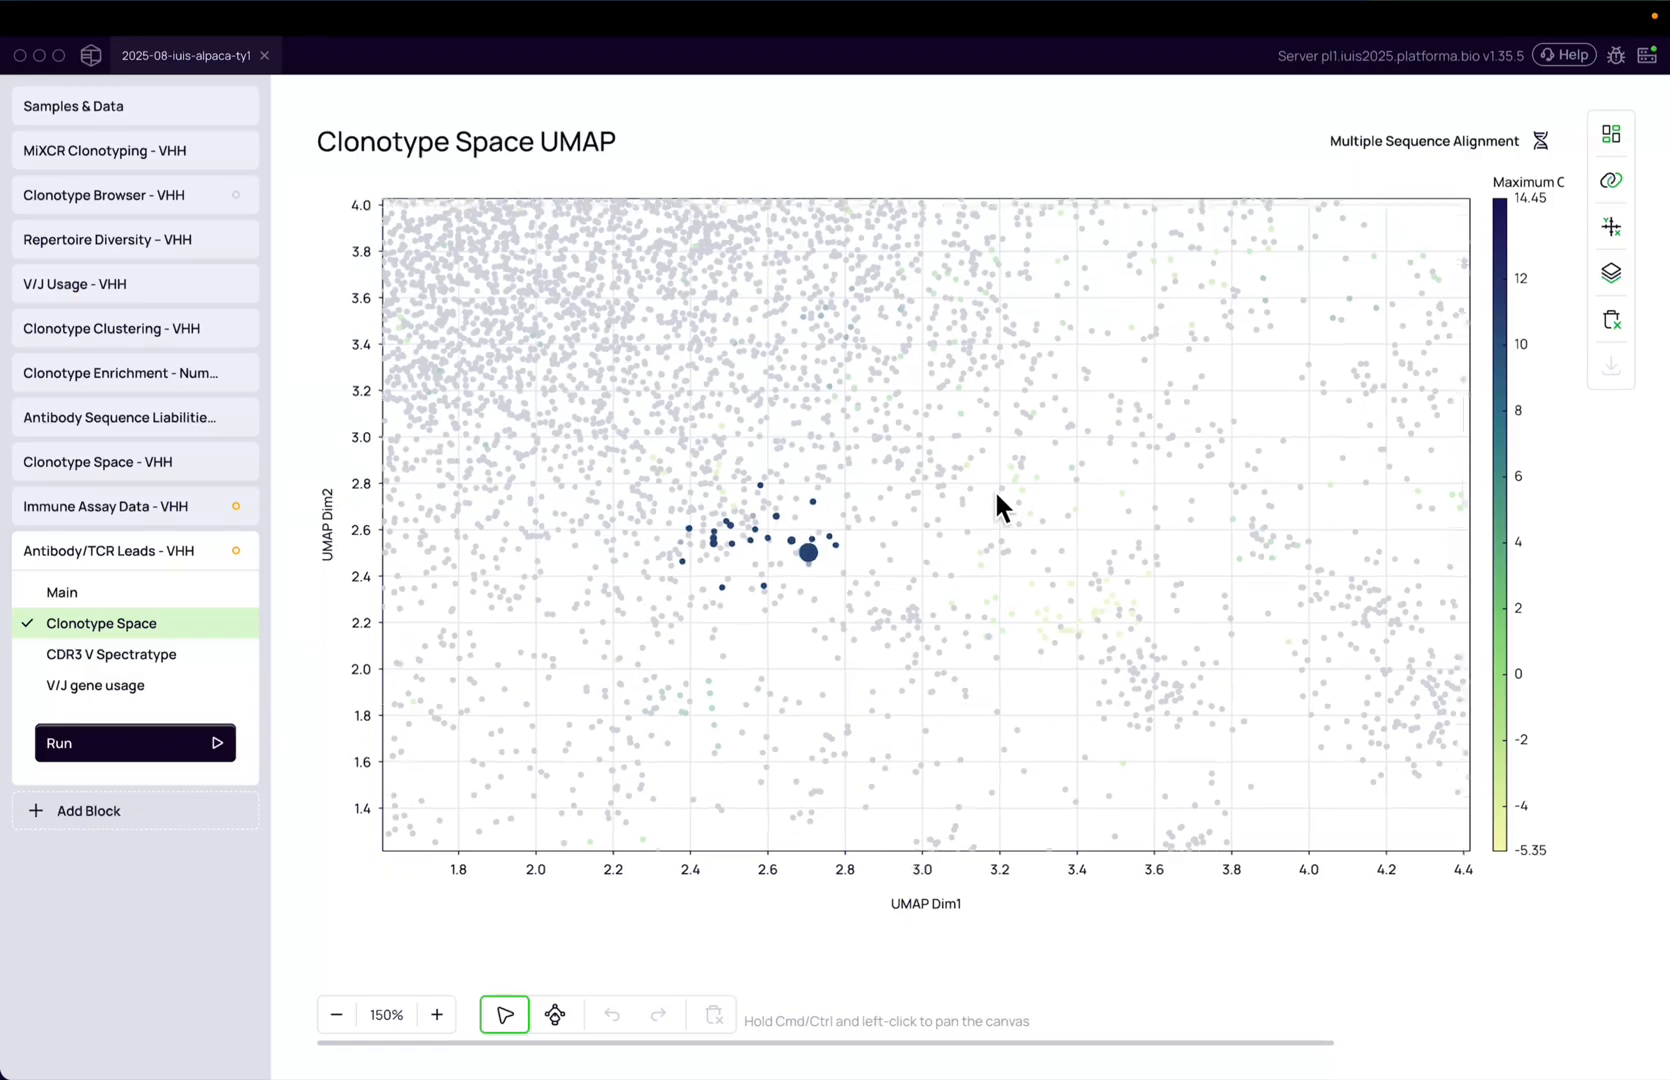